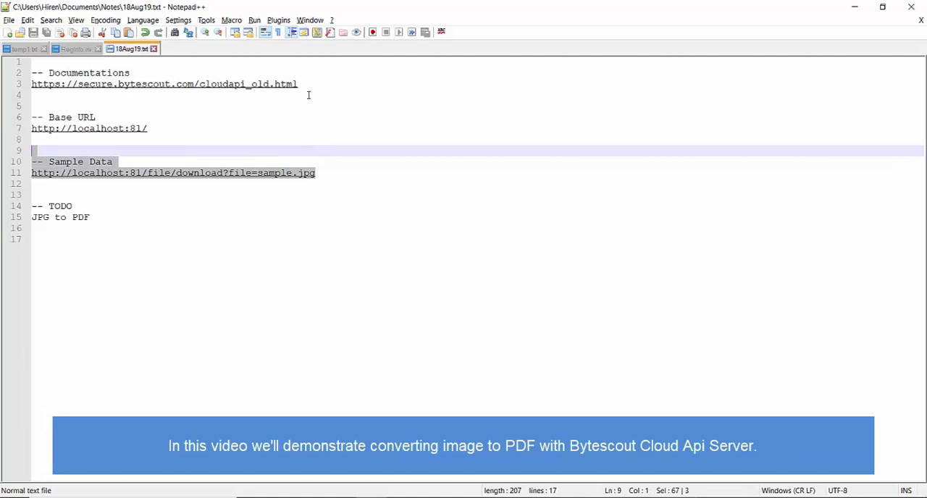
Expand the GET /pdf/convert/from/image endpoint and append 'pdf/convert/from/image?' after the base URL
left_click(297, 83)
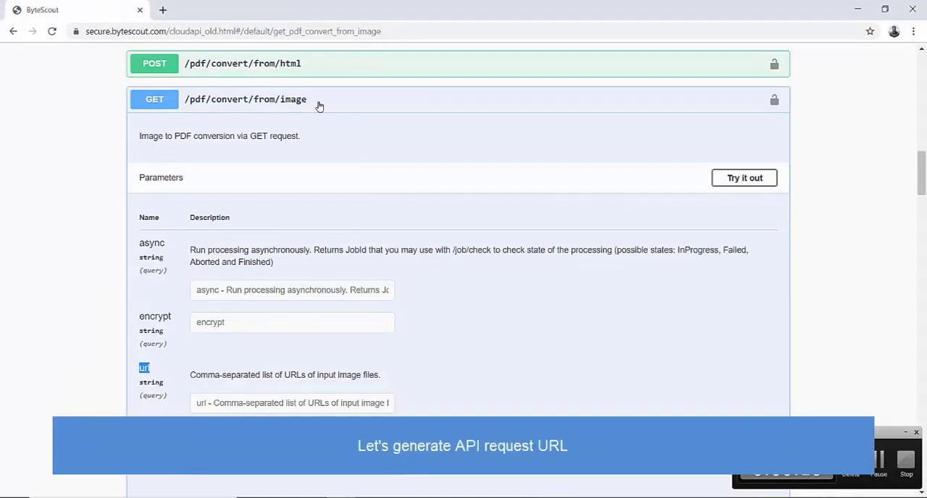
mouse_move(326, 107)
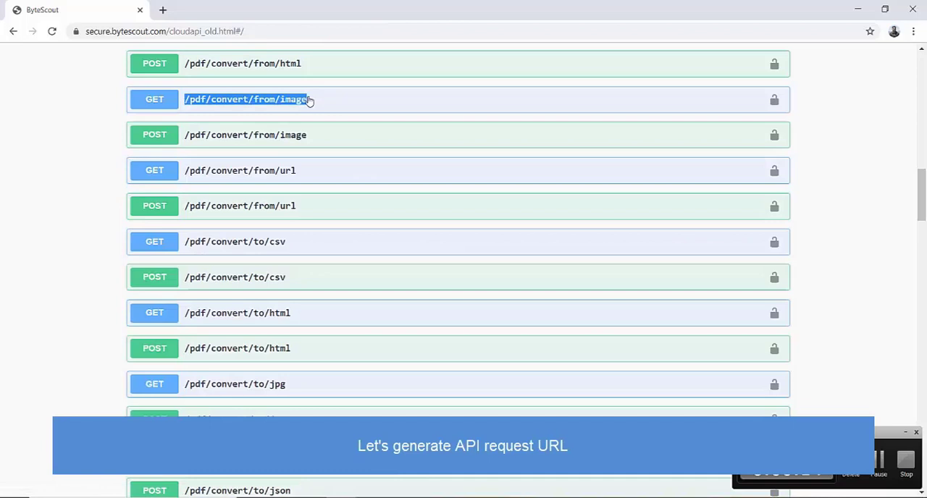
left_click(245, 100)
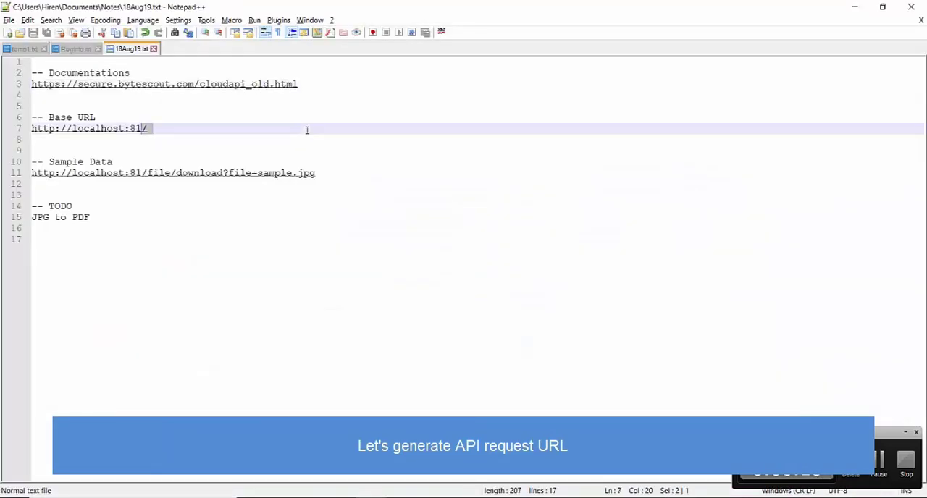
type("pdf/convert/from/image?")
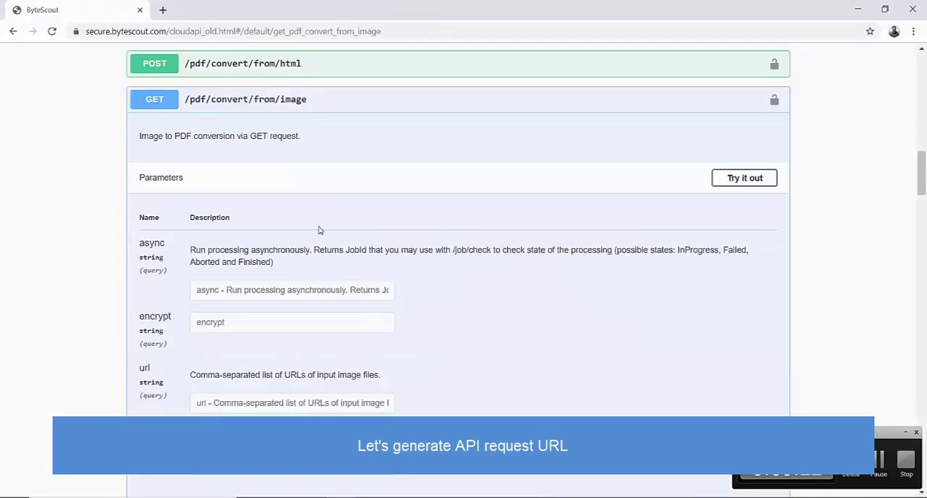
Scroll through the endpoint's parameters and select the 'name' parameter to copy
scroll("down", 3)
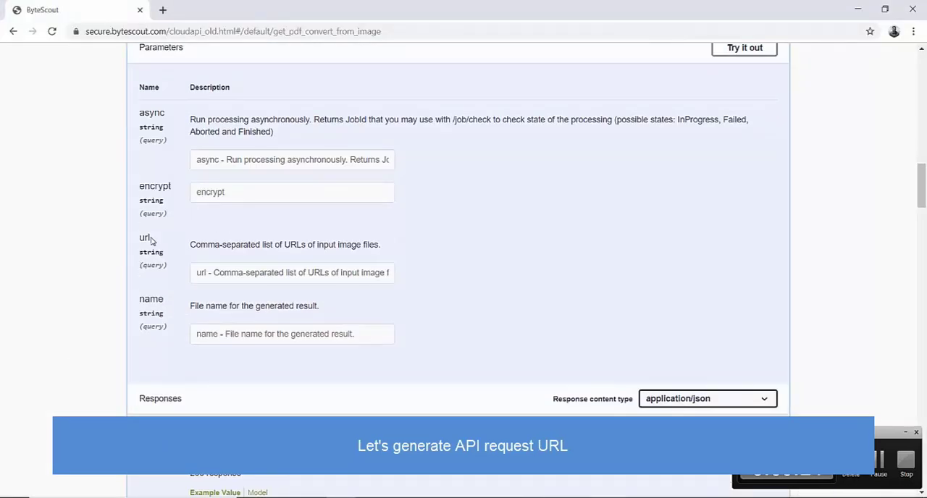
double_click(151, 299)
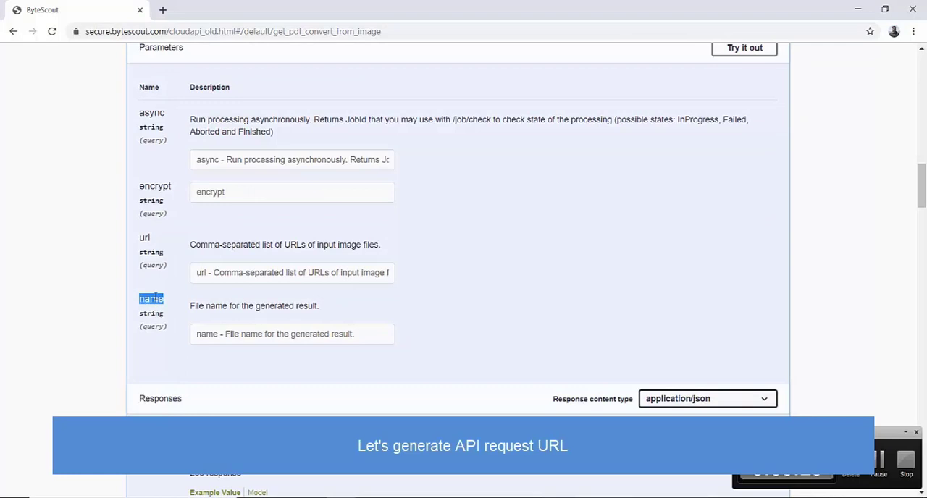
key("alt+tab")
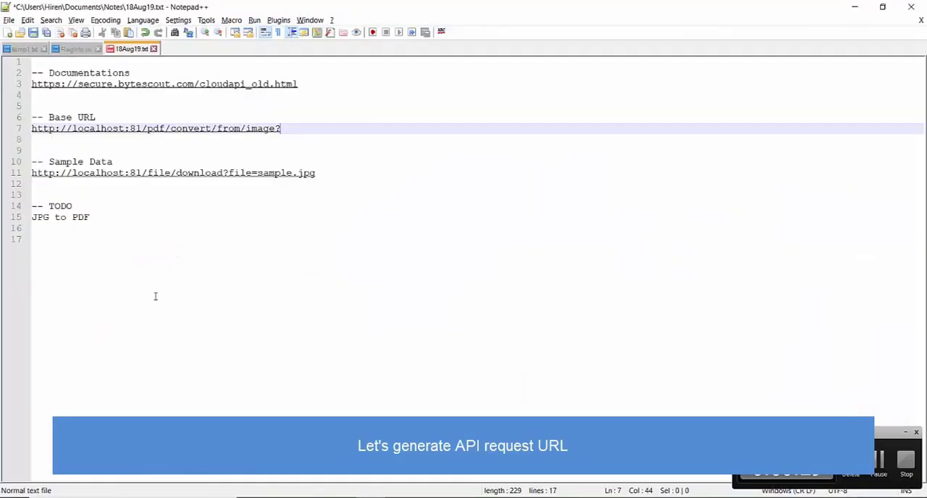
Append 'name=result.pdf&' to the request URL in Notepad++
type("name")
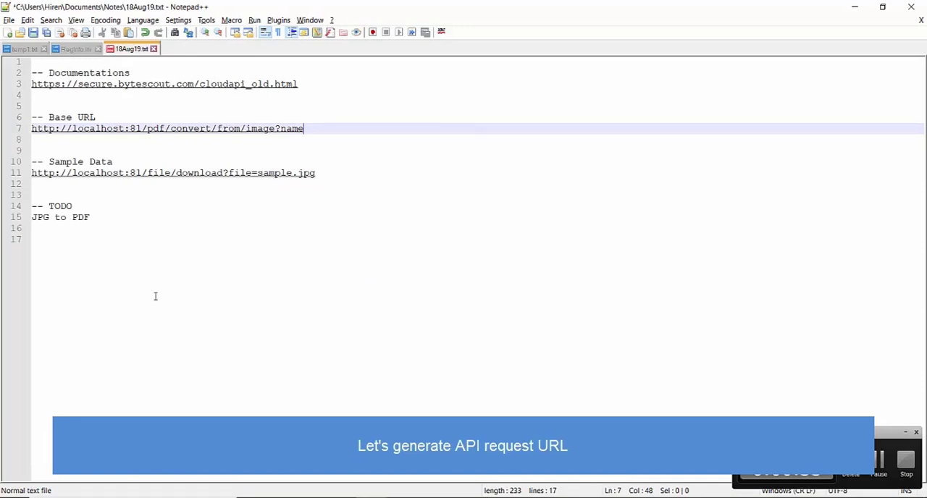
type("=resu")
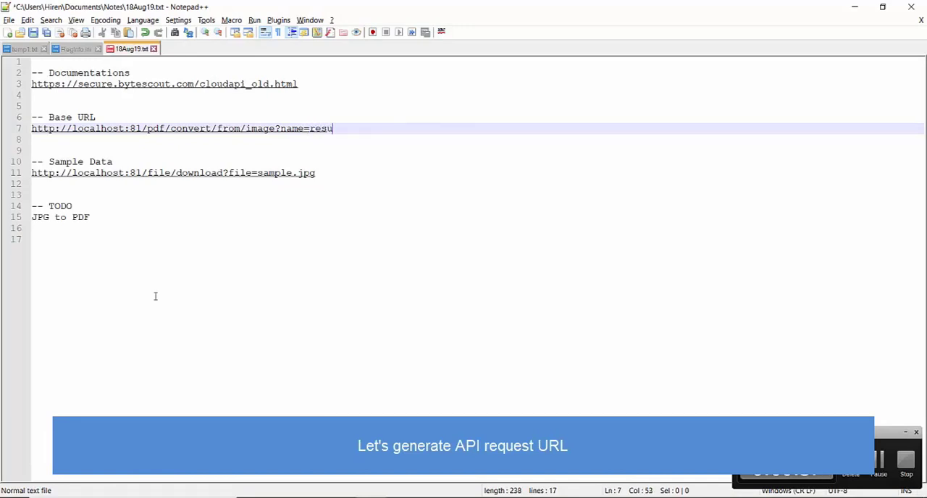
type("lt.pdf")
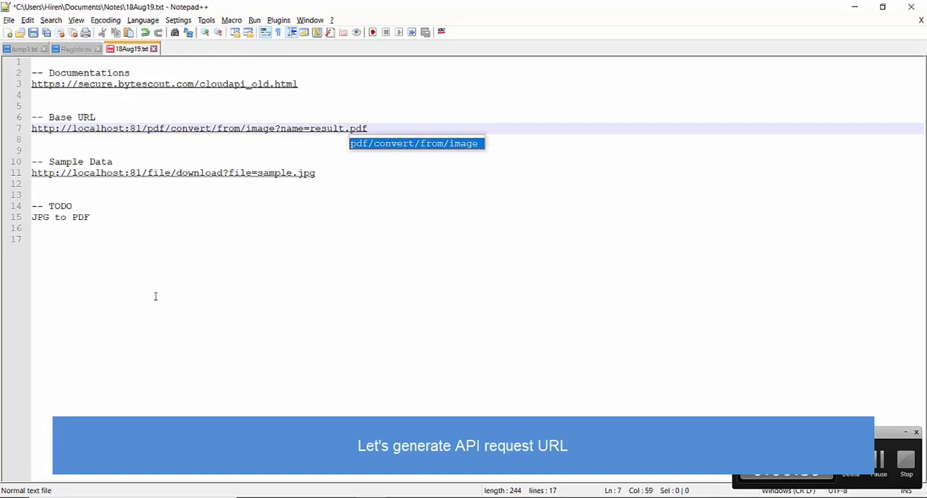
type("&")
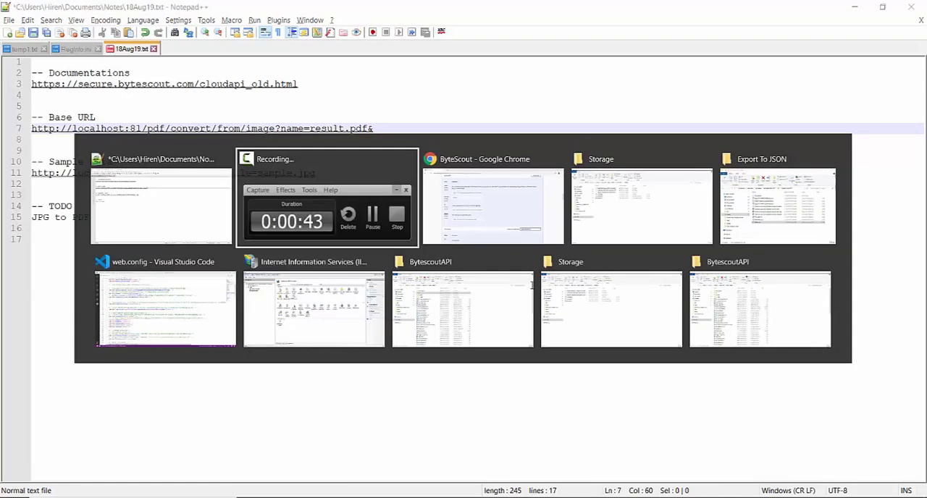
Select the 'url' parameter name in the Chrome API documentation
left_click(493, 206)
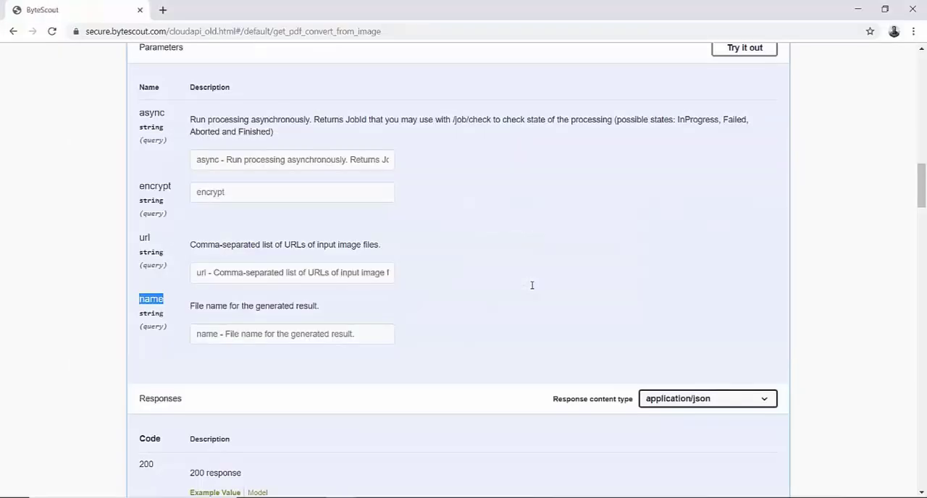
double_click(144, 238)
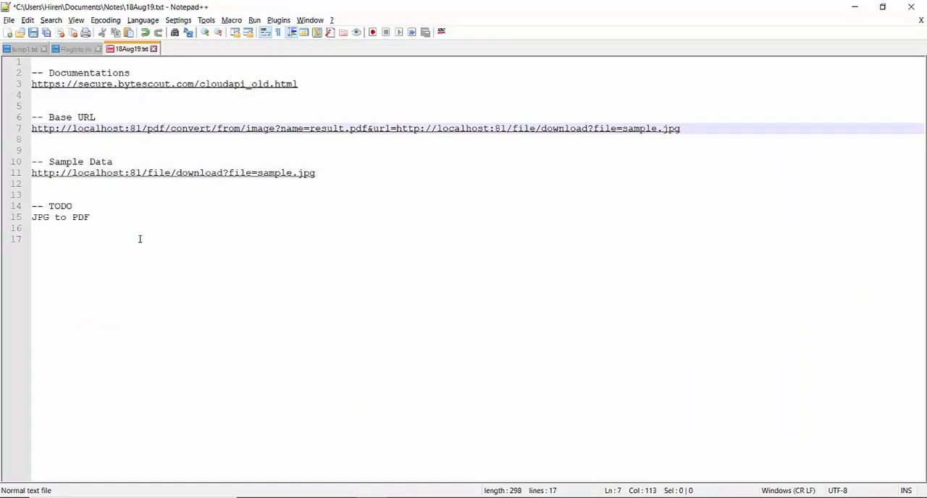
key("alt+tab")
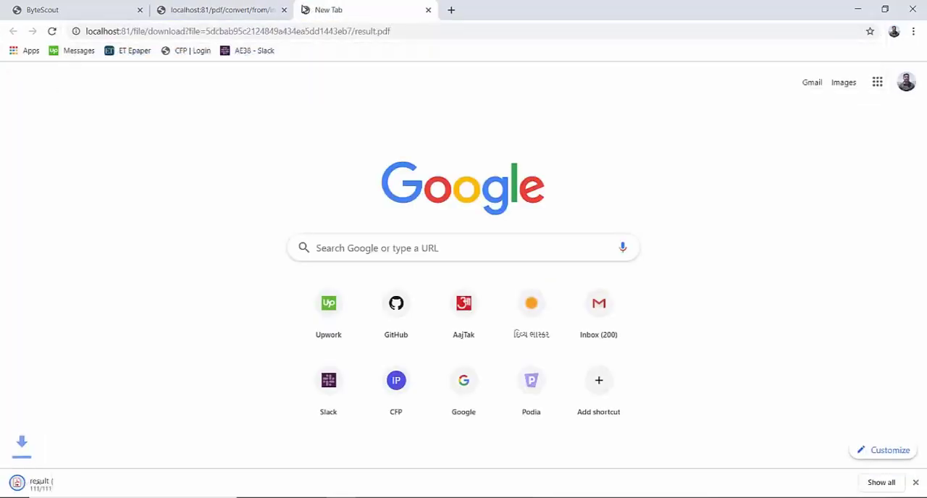
Open the downloaded result.pdf from Chrome's download shelf
left_click(39, 482)
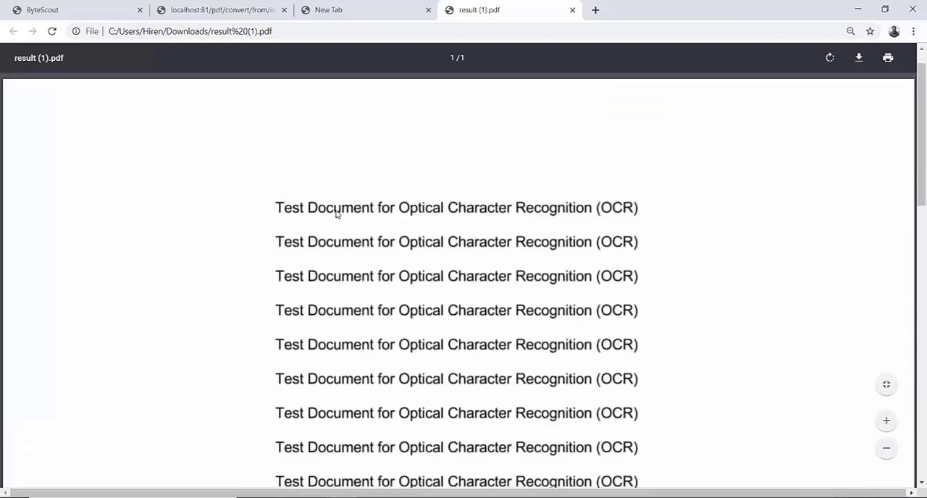